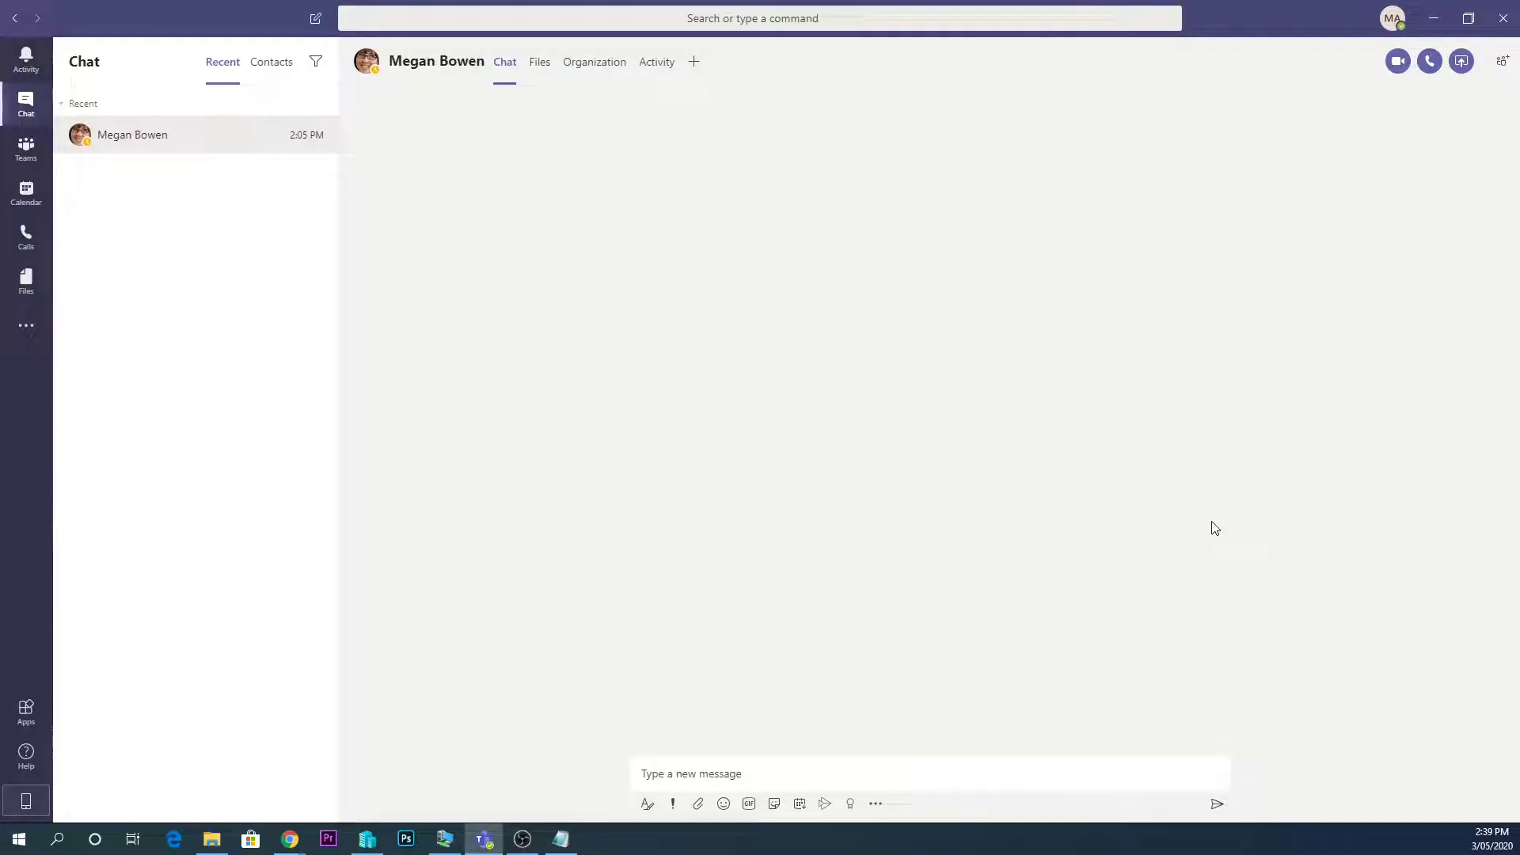
mouse_move(1443, 46)
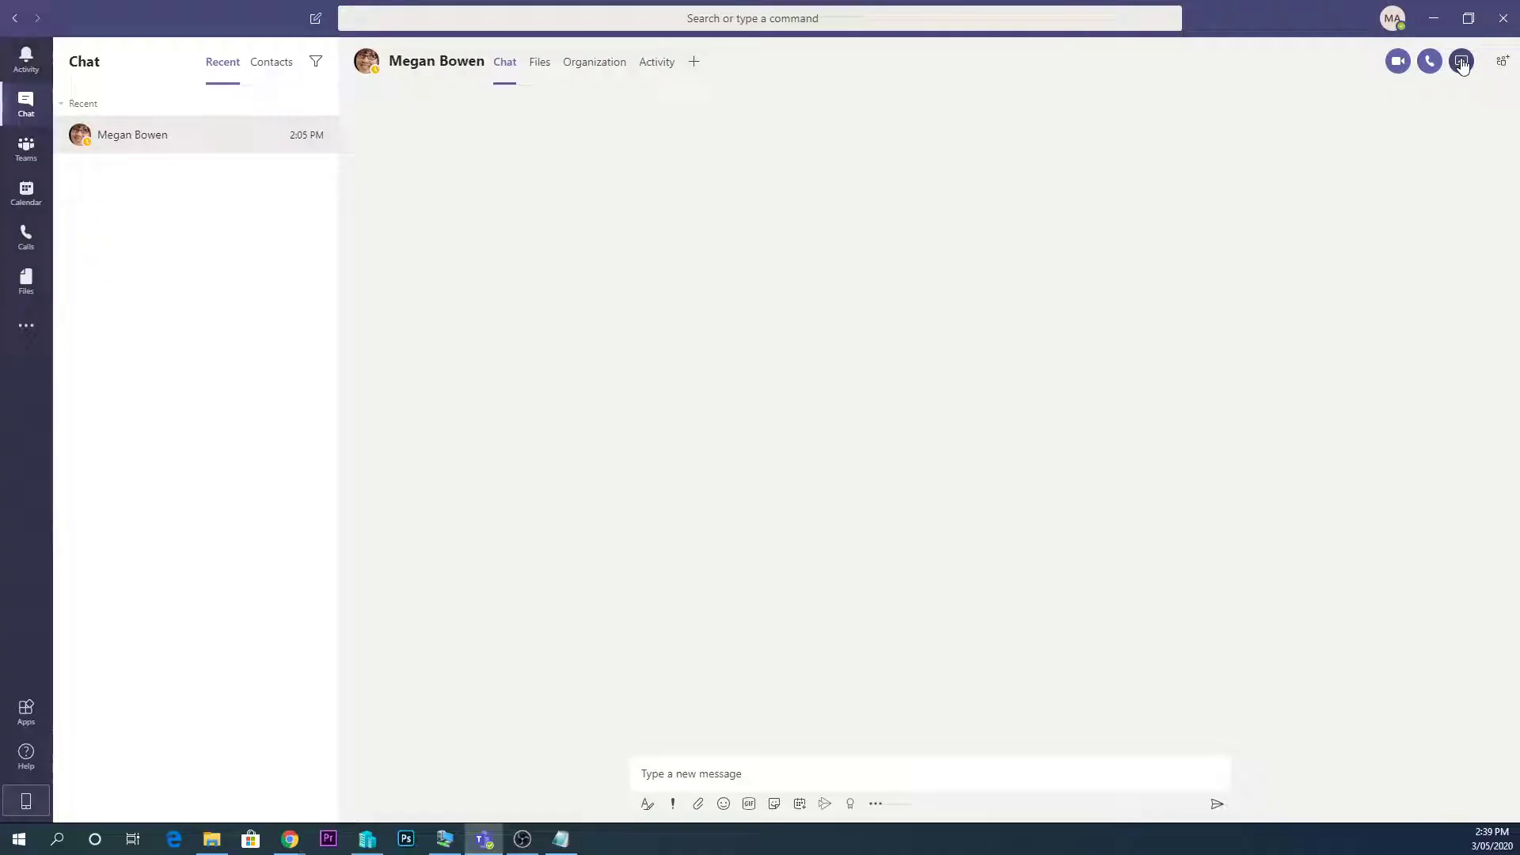
mouse_move(1394, 18)
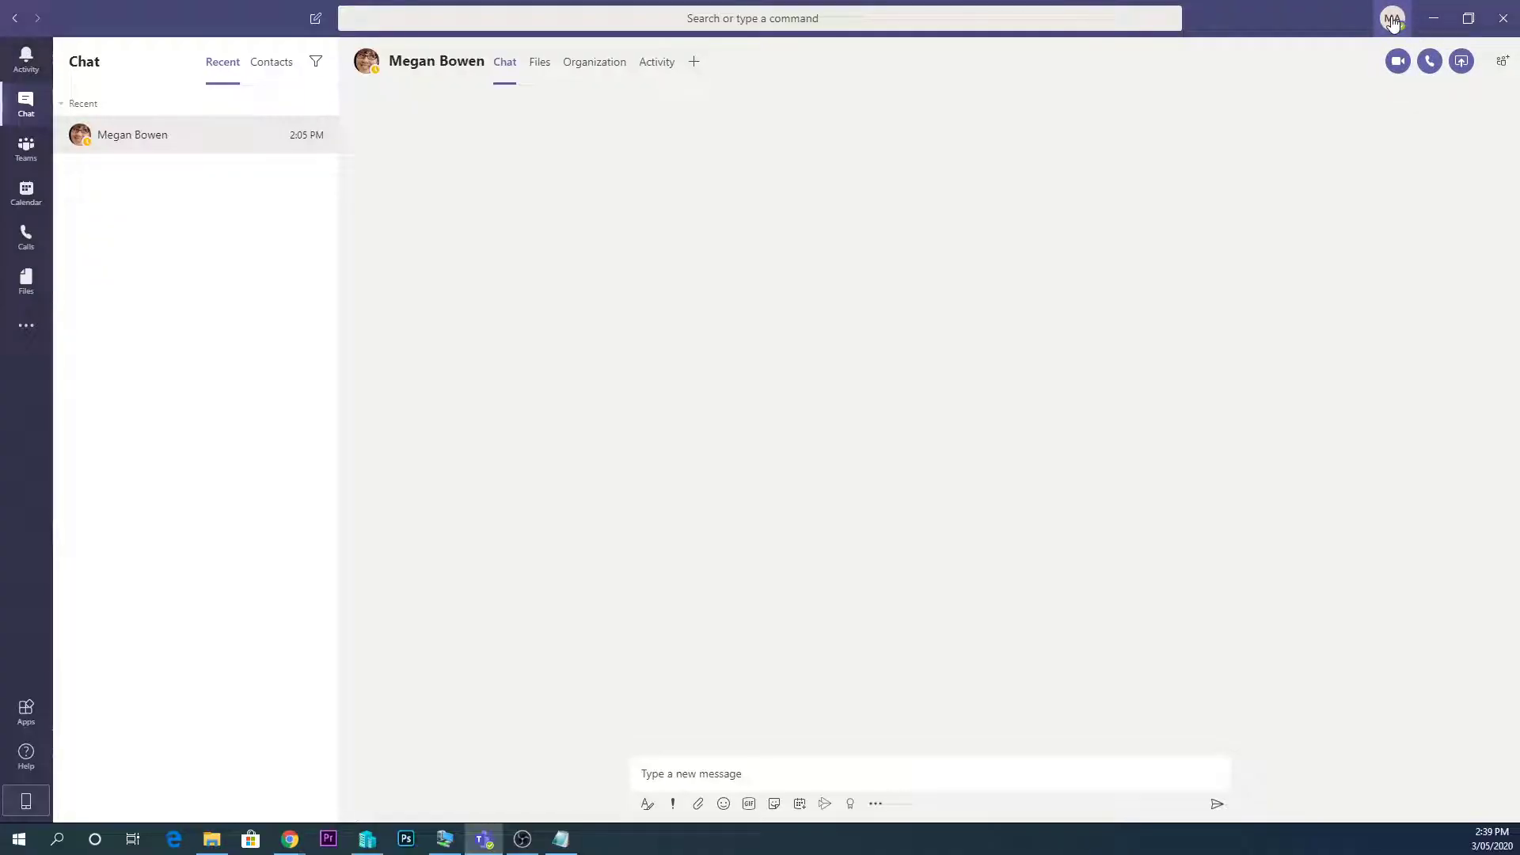
Open the account menu from the profile picture at the top right of Teams
click(1392, 17)
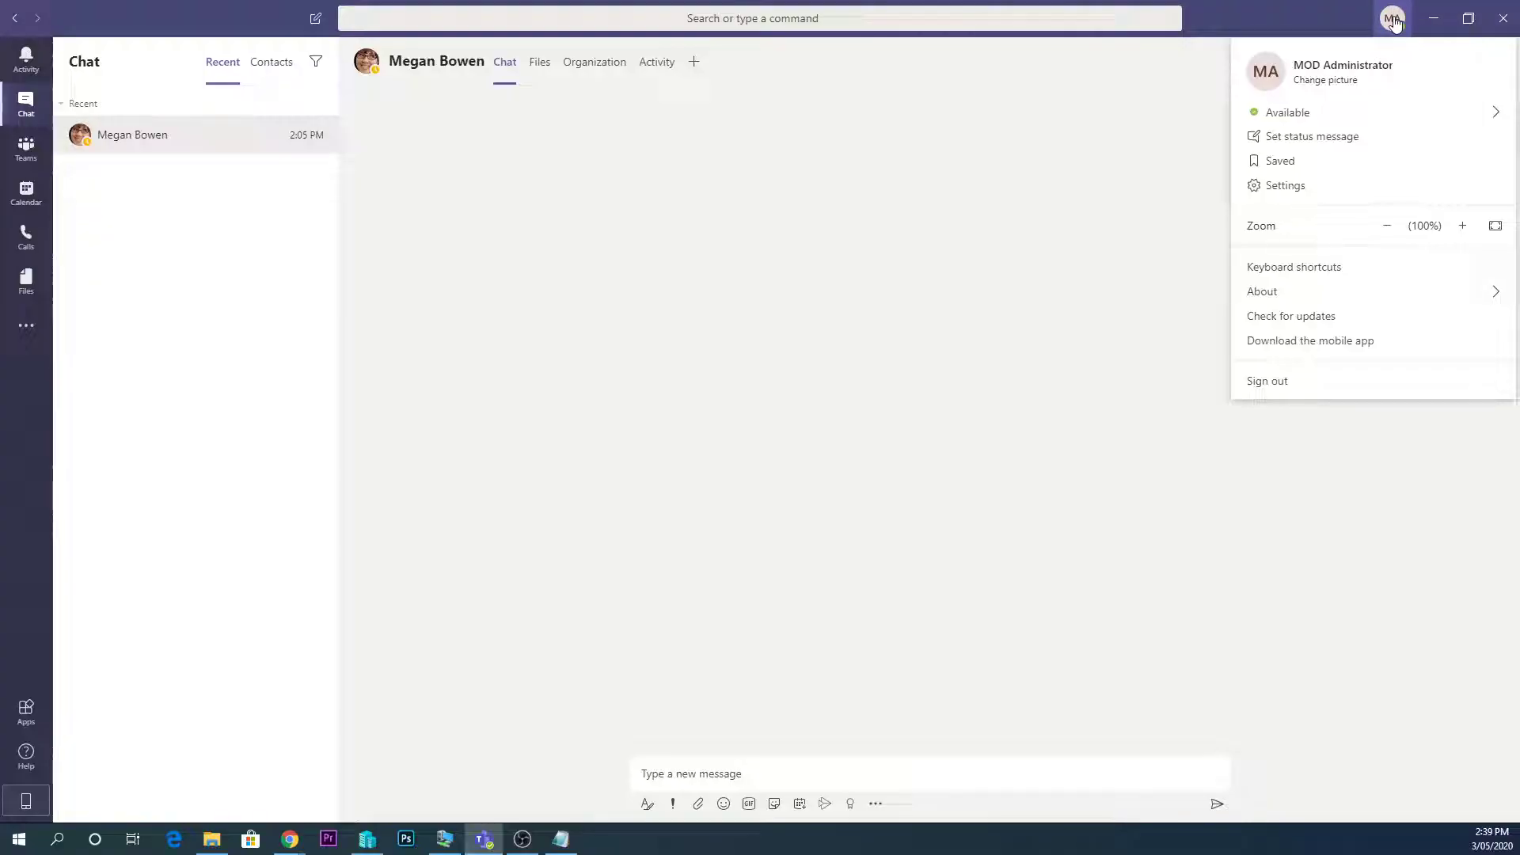
mouse_move(1393, 39)
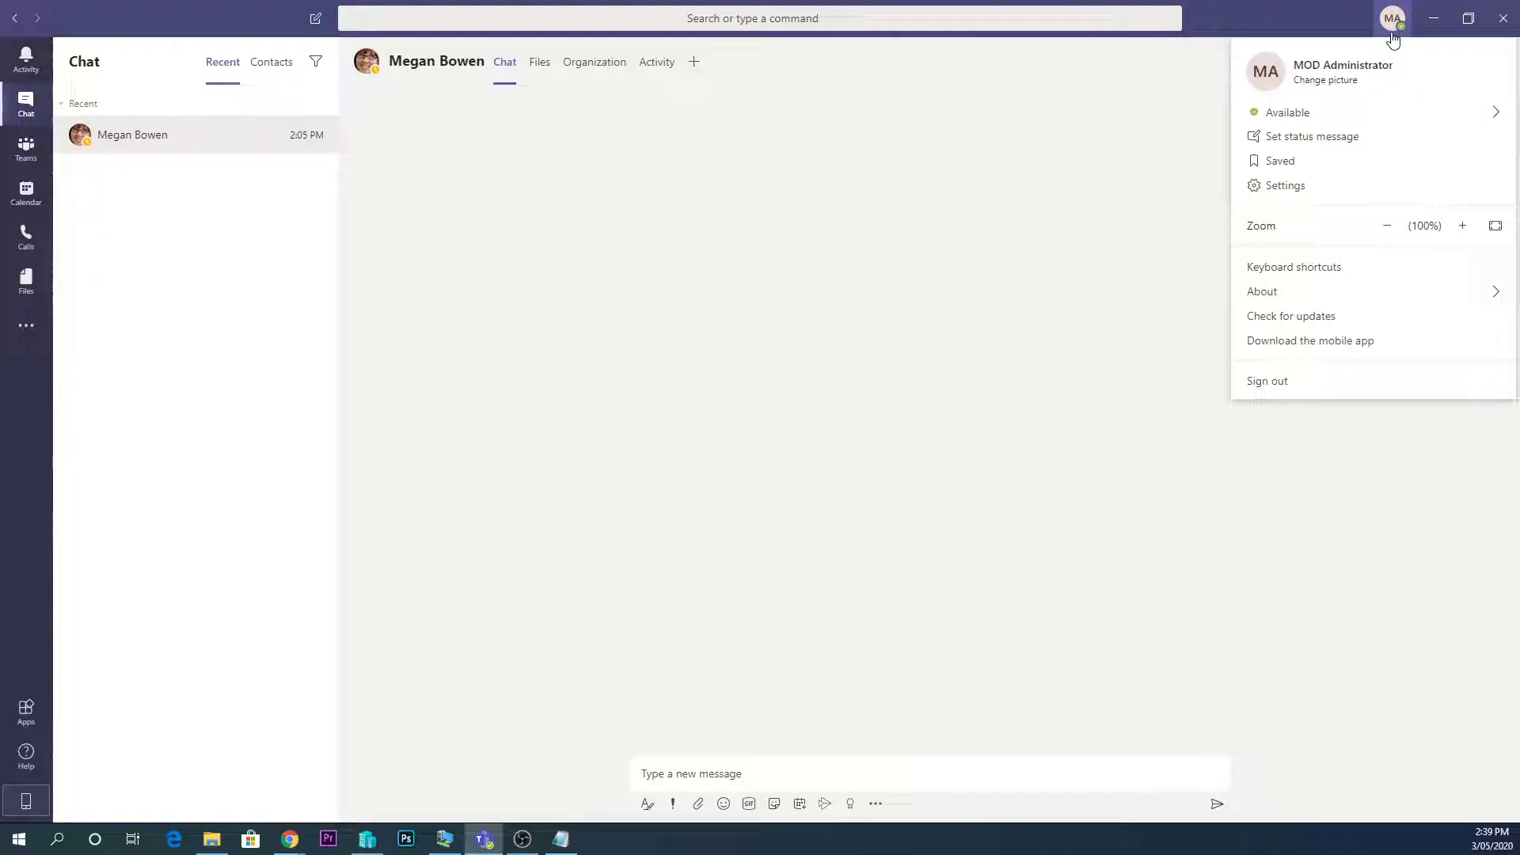
In Settings > Devices, set the speaker to Speakers (2- High Definition Audio Device)
click(1284, 185)
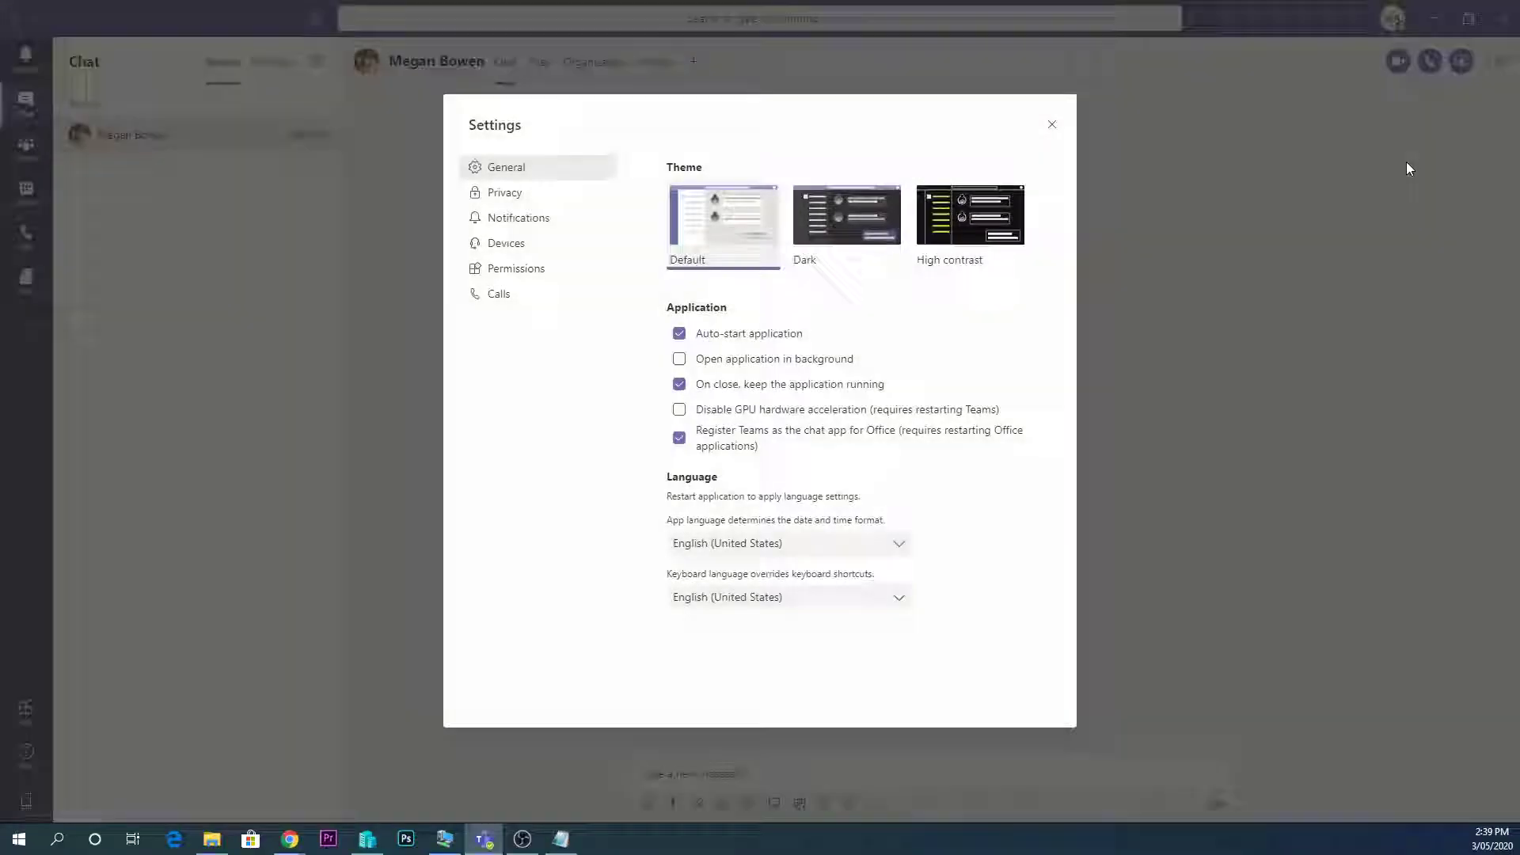
click(506, 242)
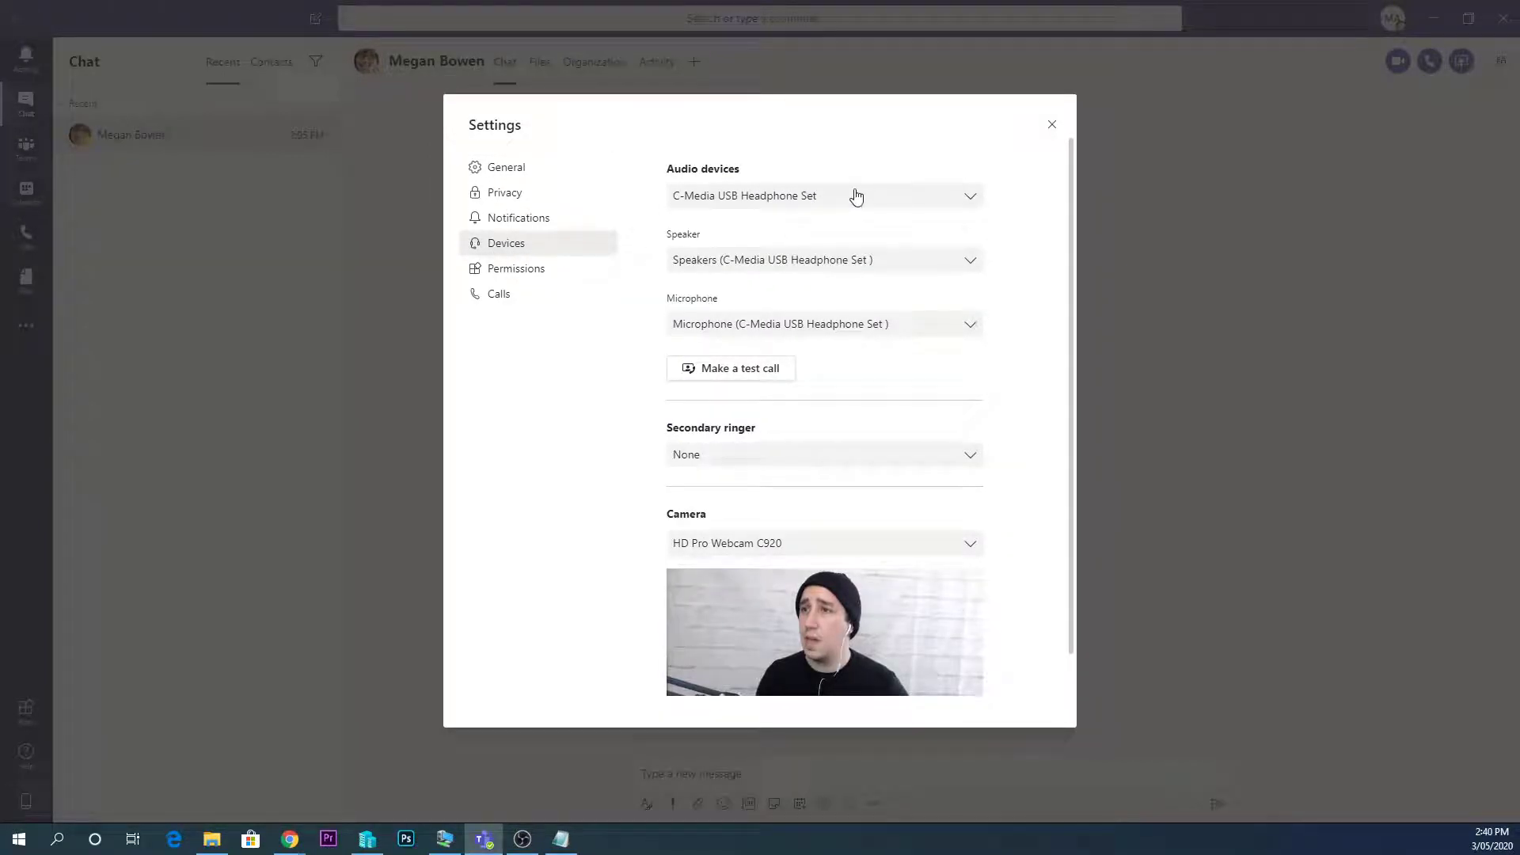
mouse_move(769, 203)
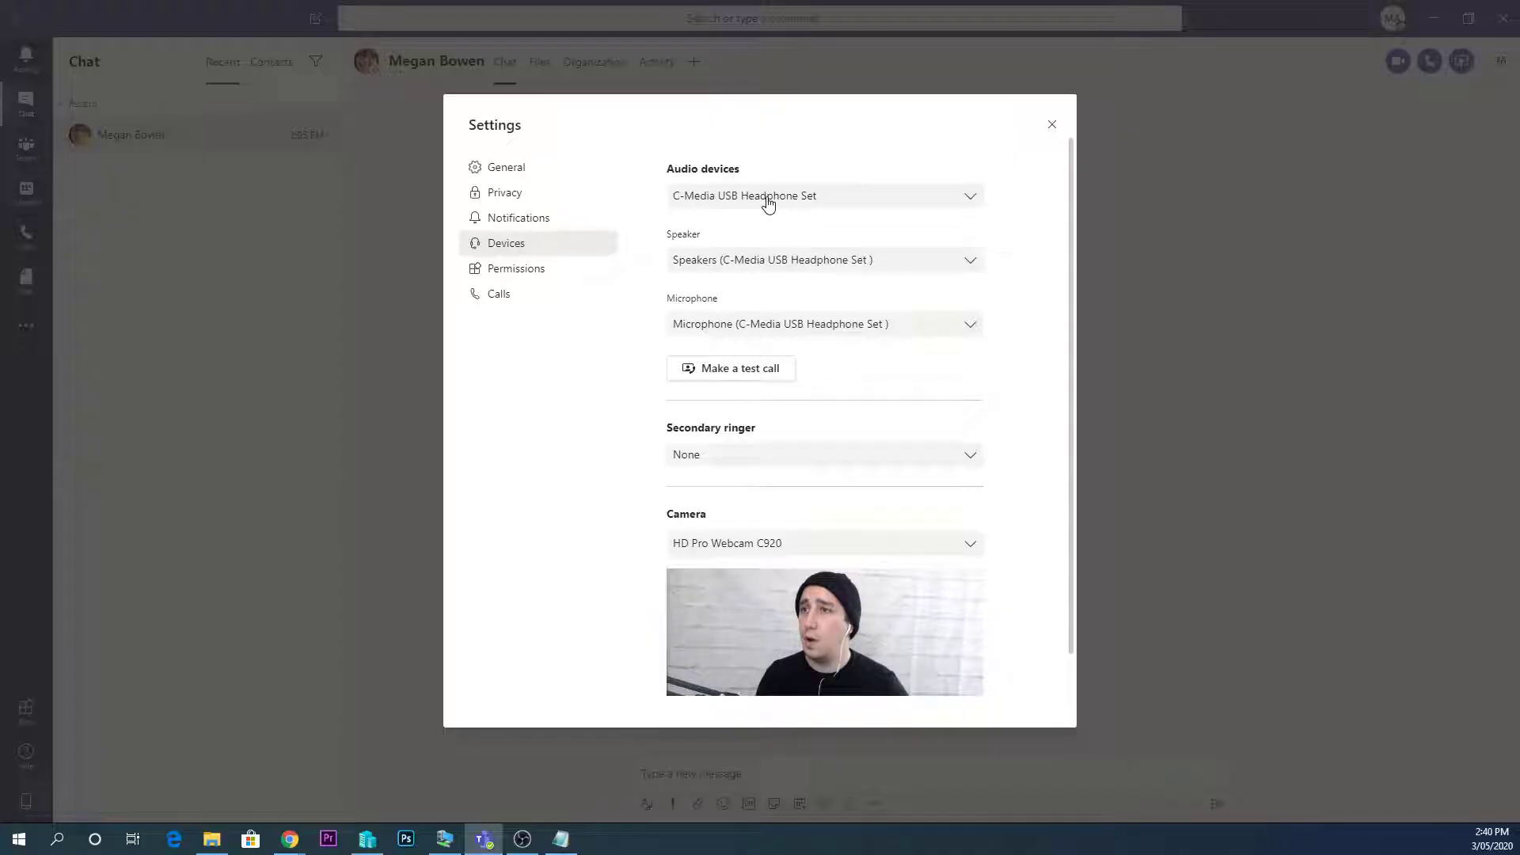
mouse_move(818, 312)
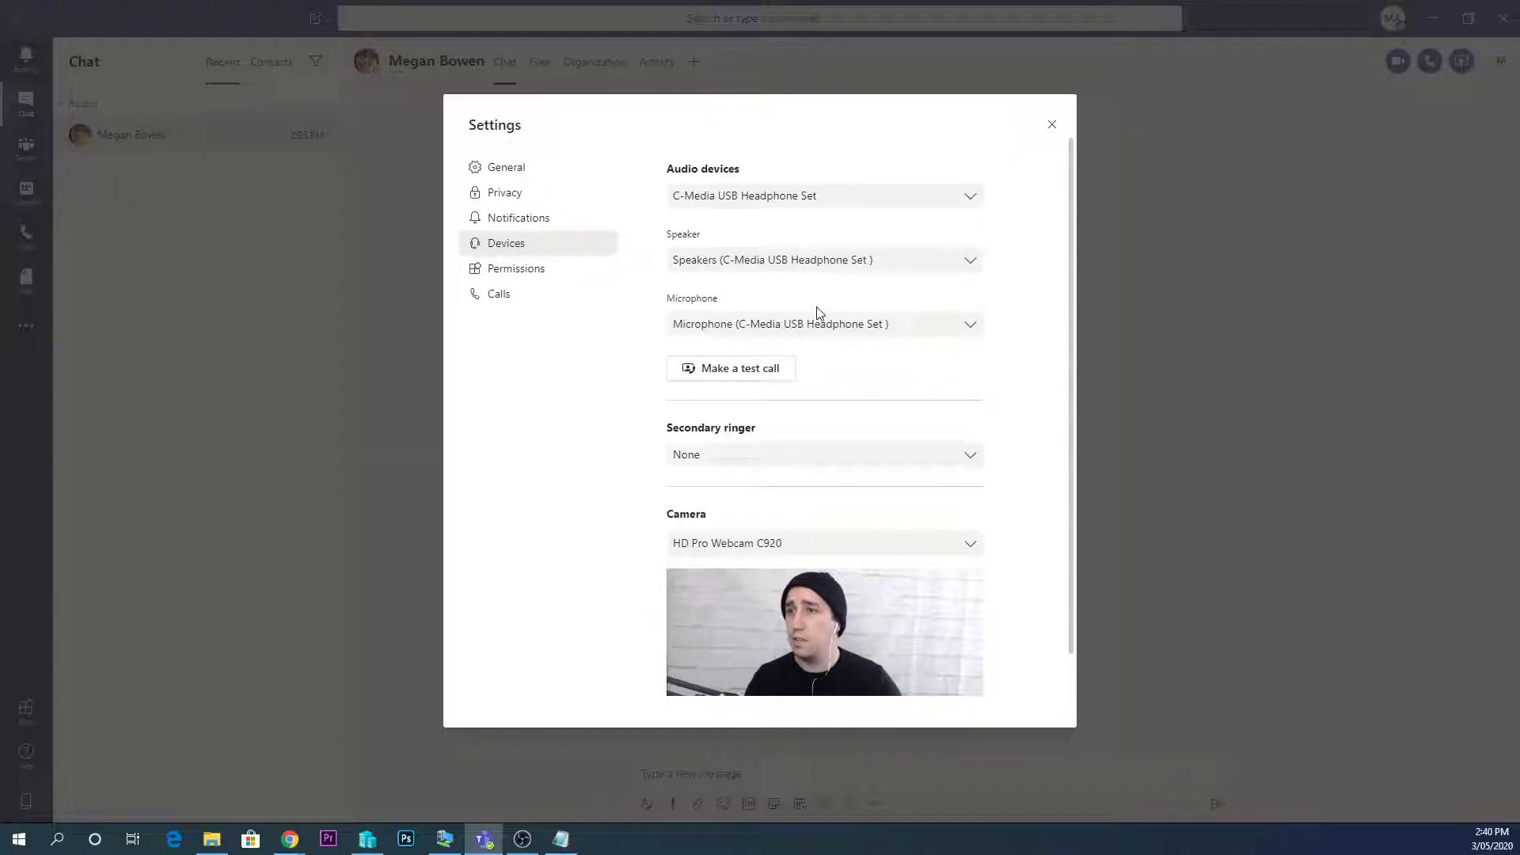
click(823, 195)
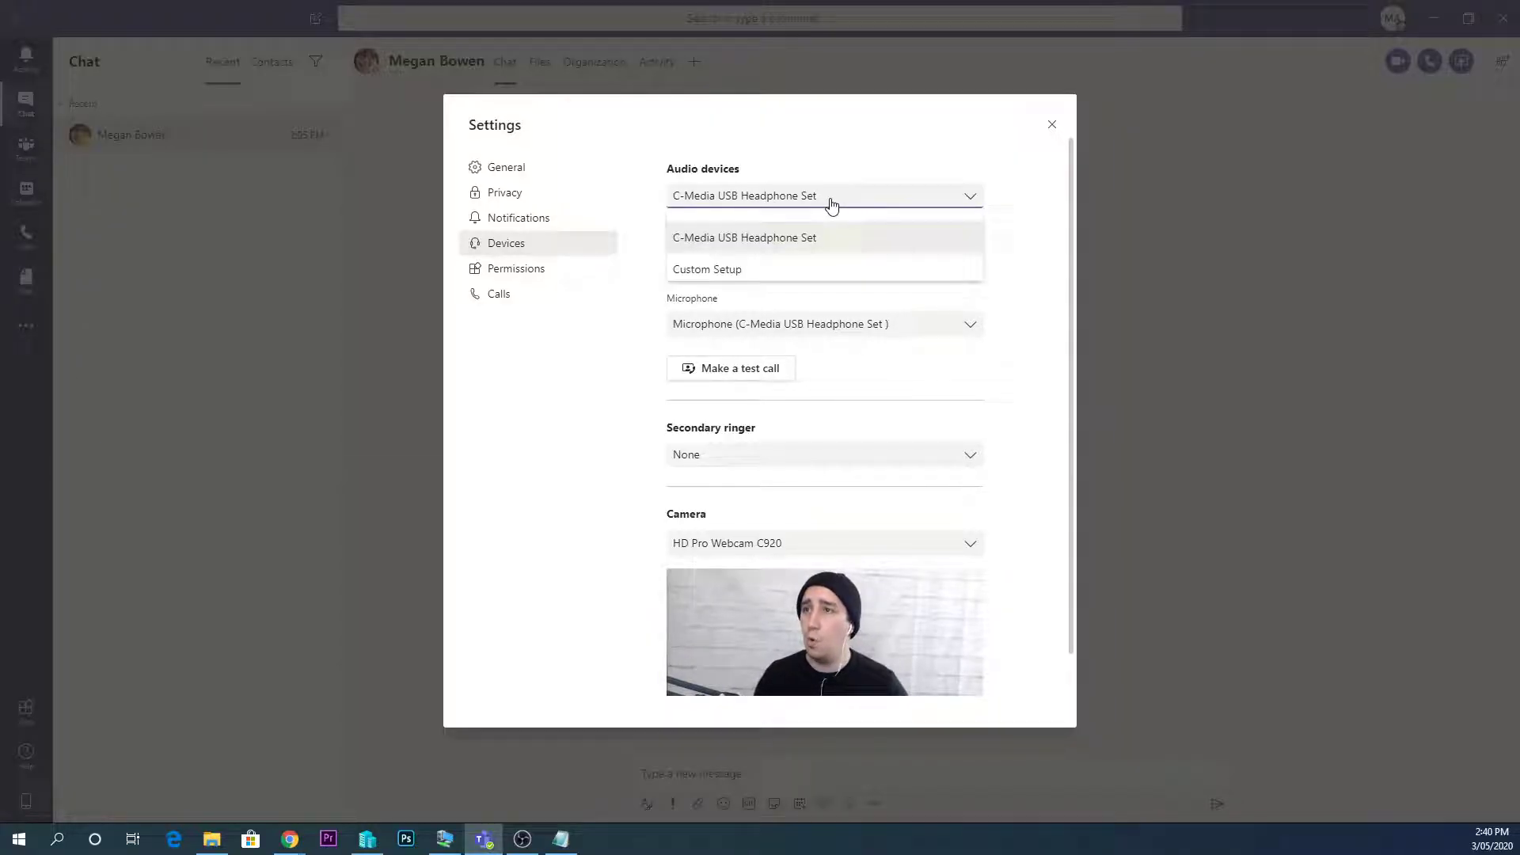
click(744, 236)
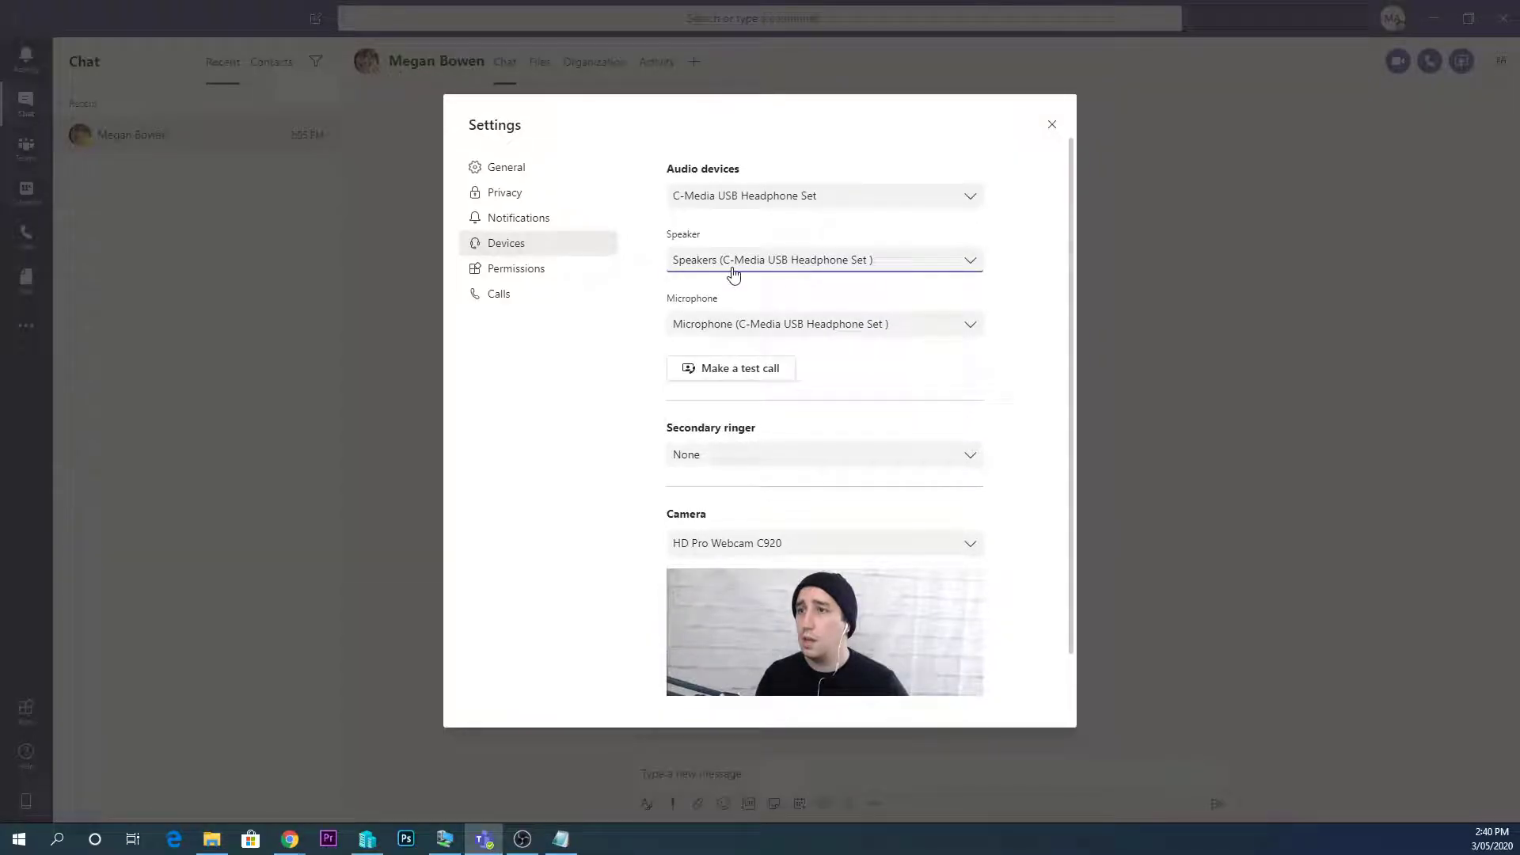
mouse_move(824, 318)
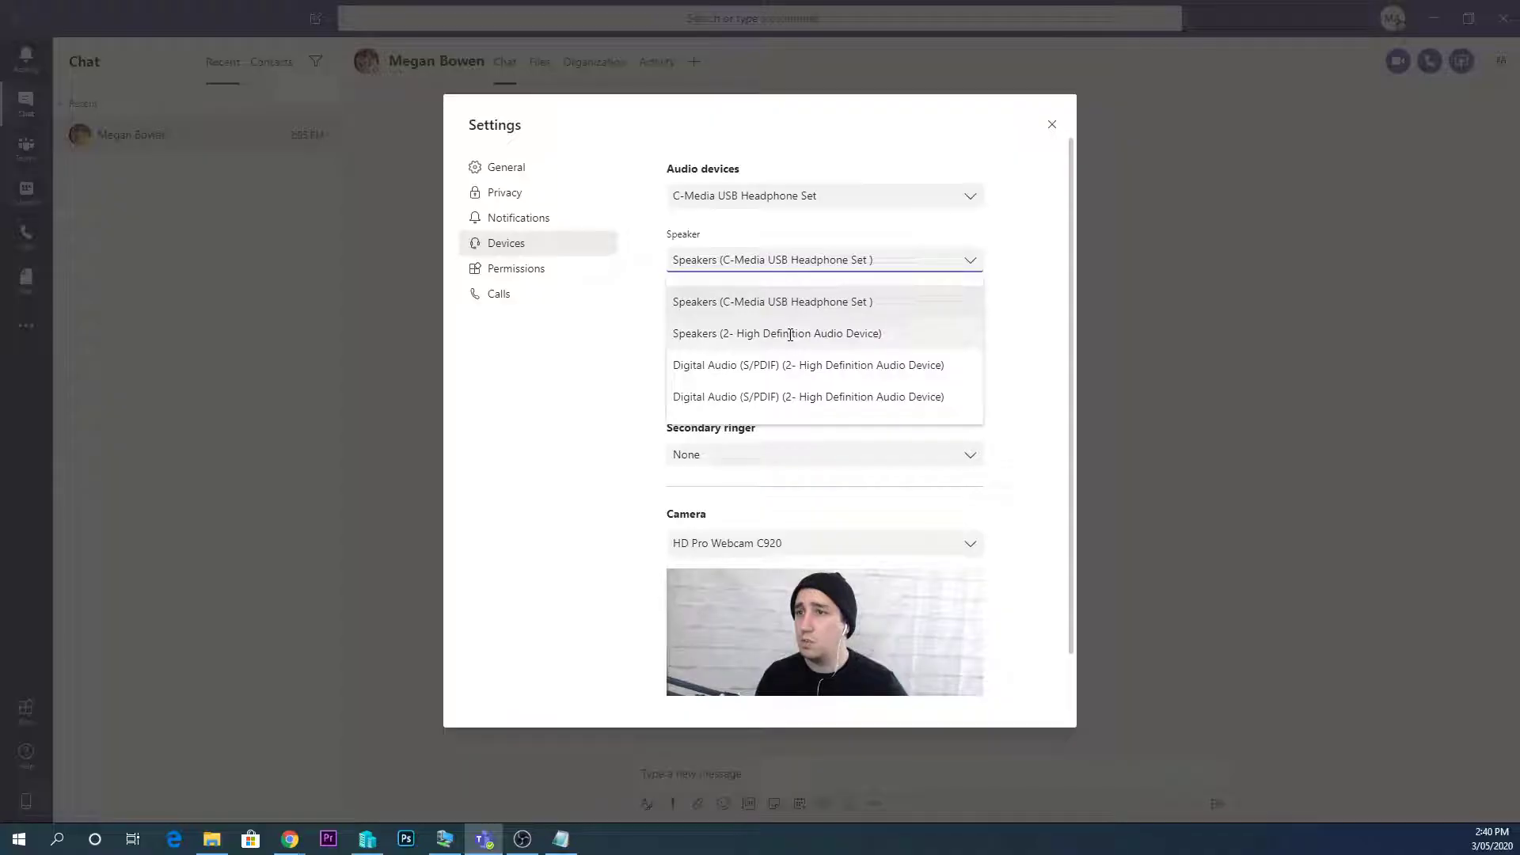
click(777, 333)
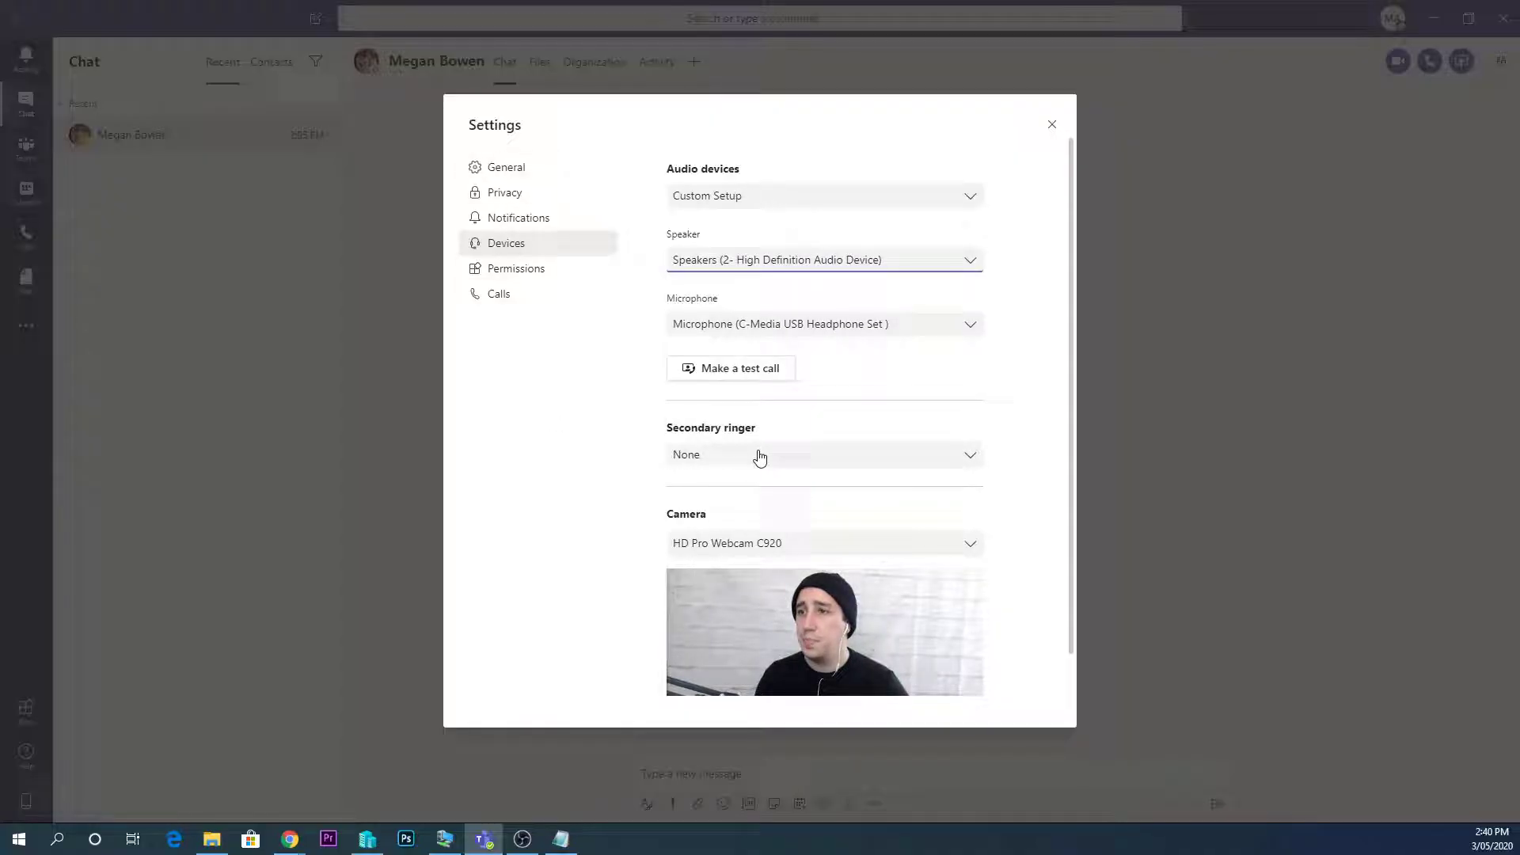
Start a Teams Echo test call from Devices settings and let it run
click(730, 368)
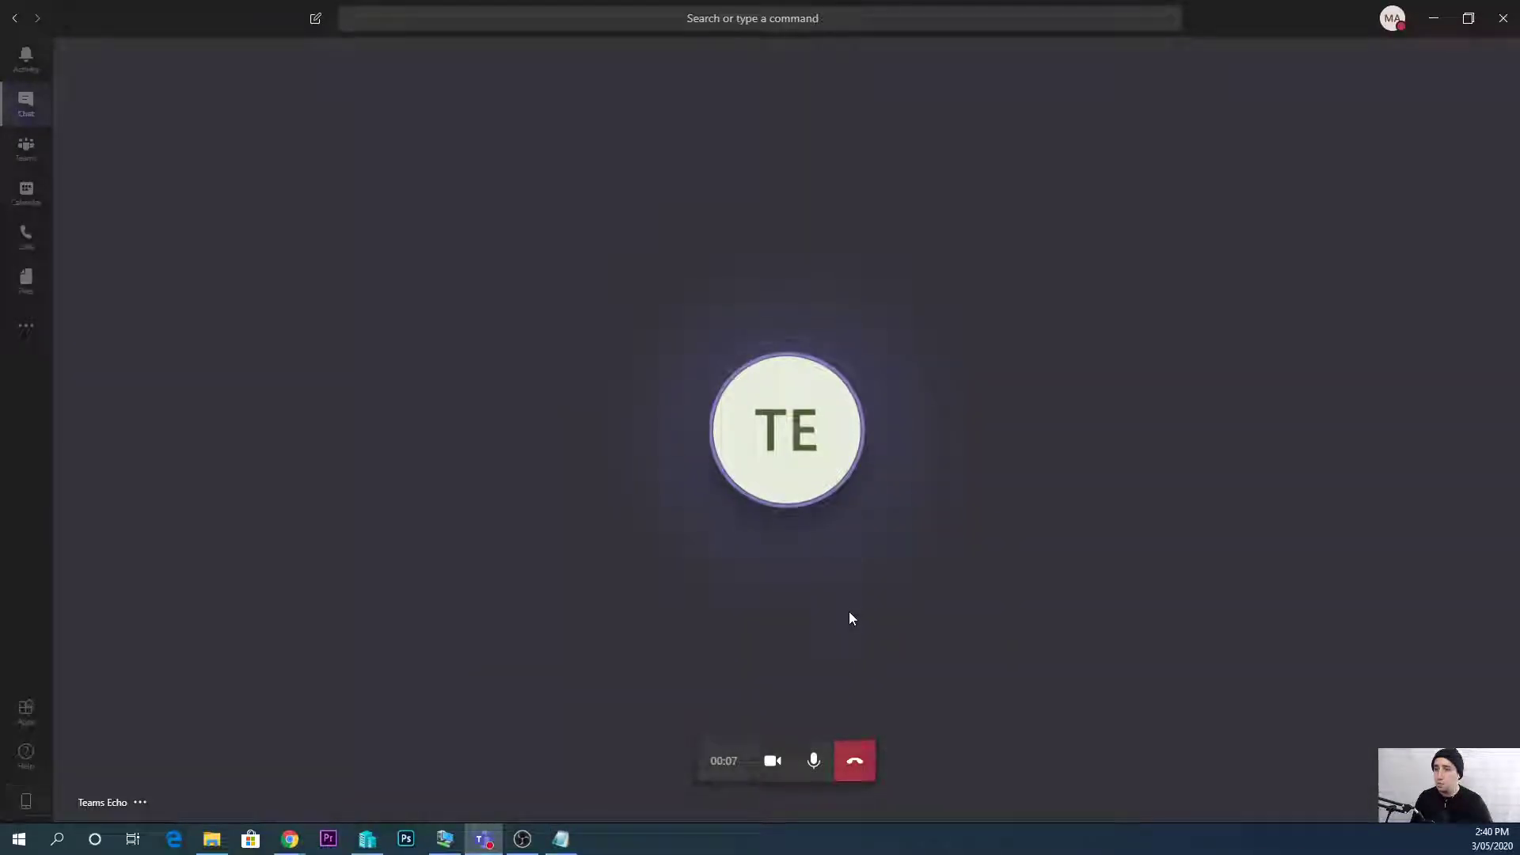
click(854, 760)
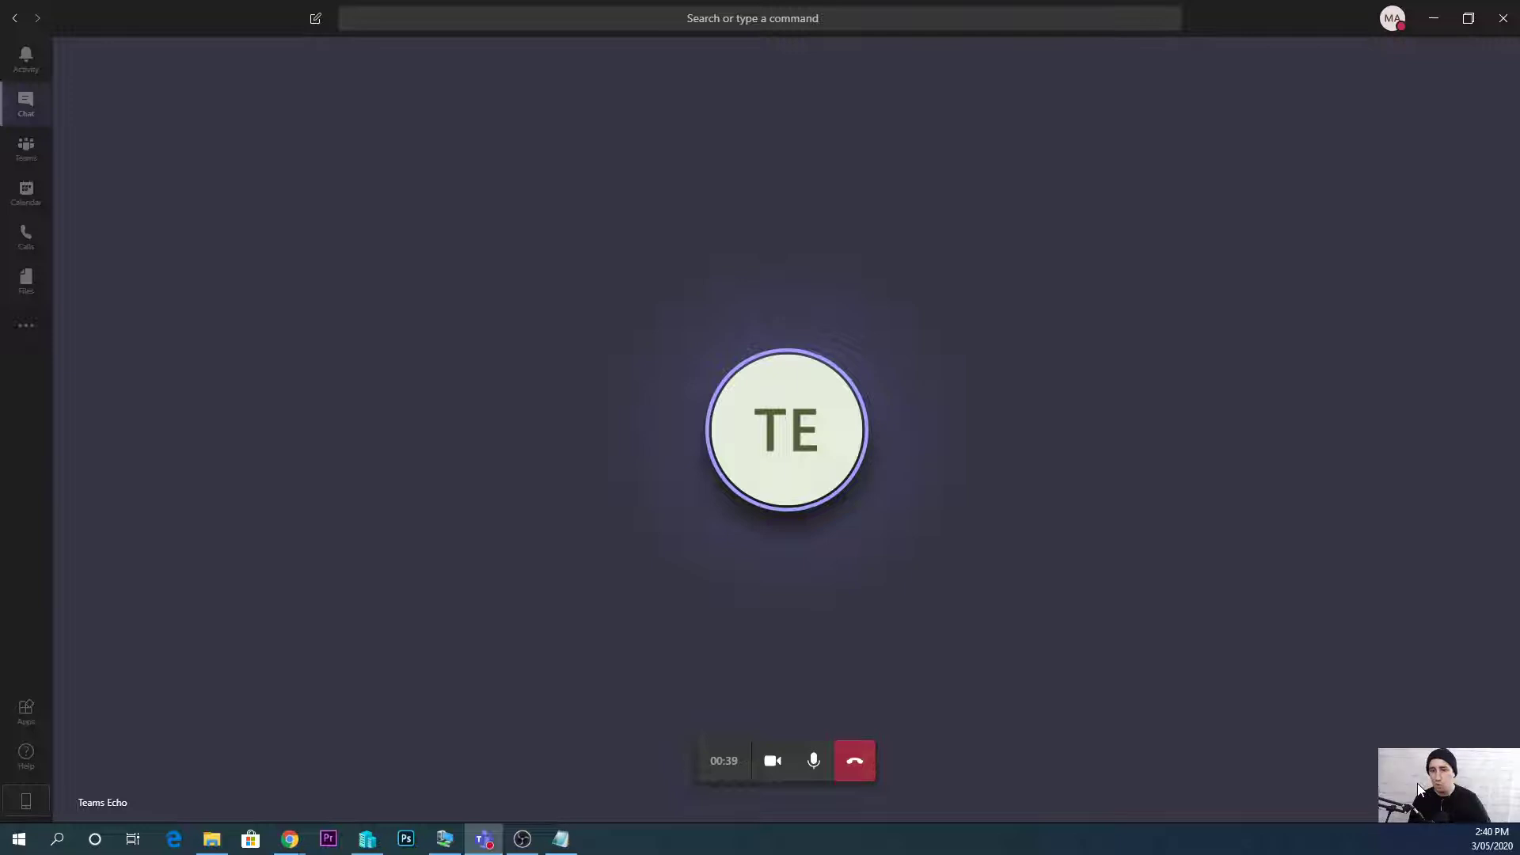
Hang up the Teams Echo call to see microphone, speaker, camera and network all connected
click(853, 760)
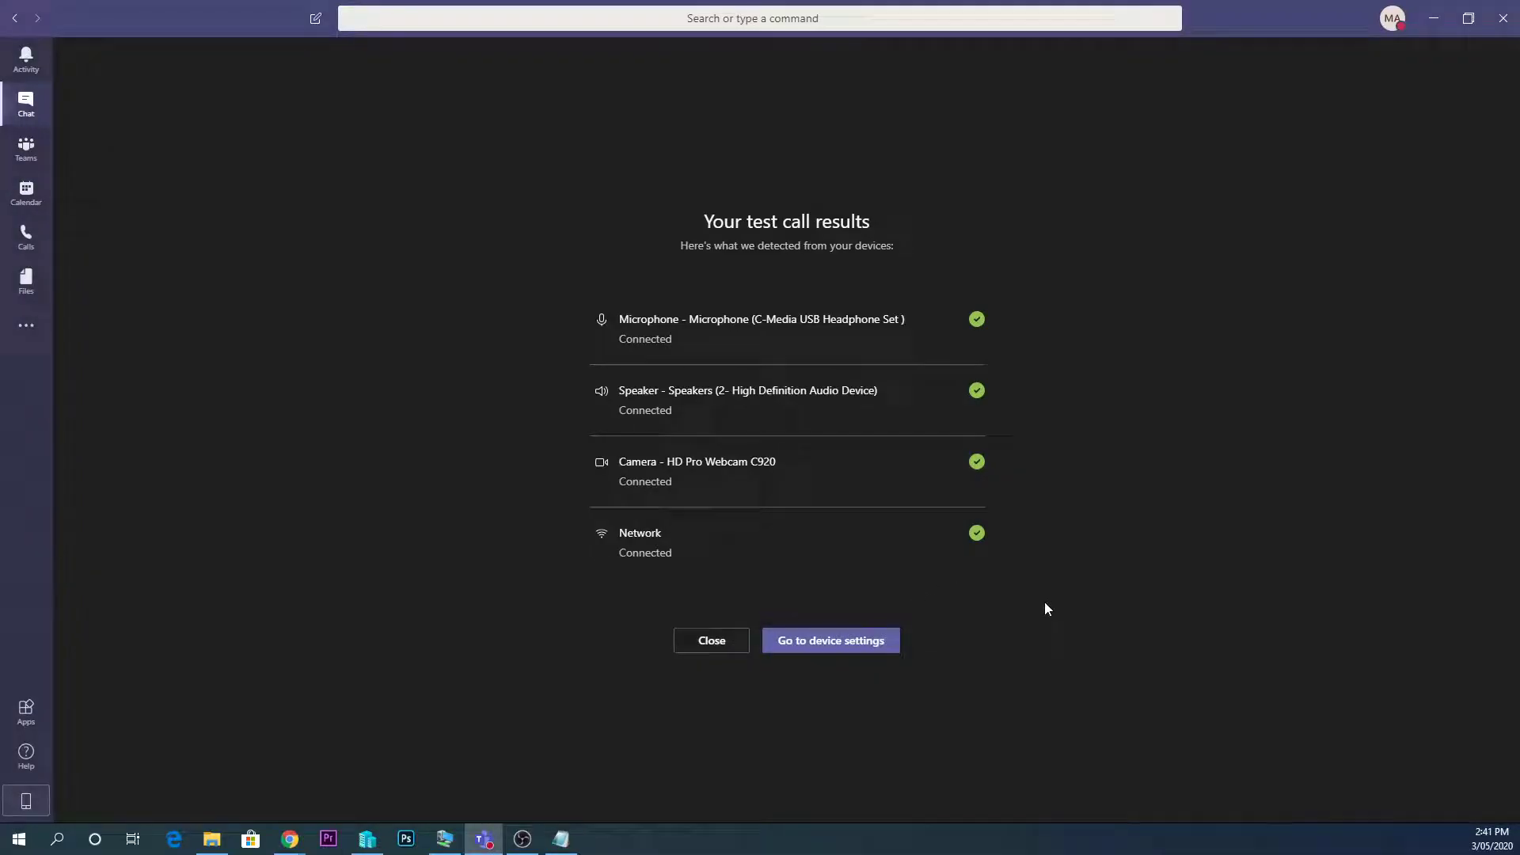
mouse_move(915, 539)
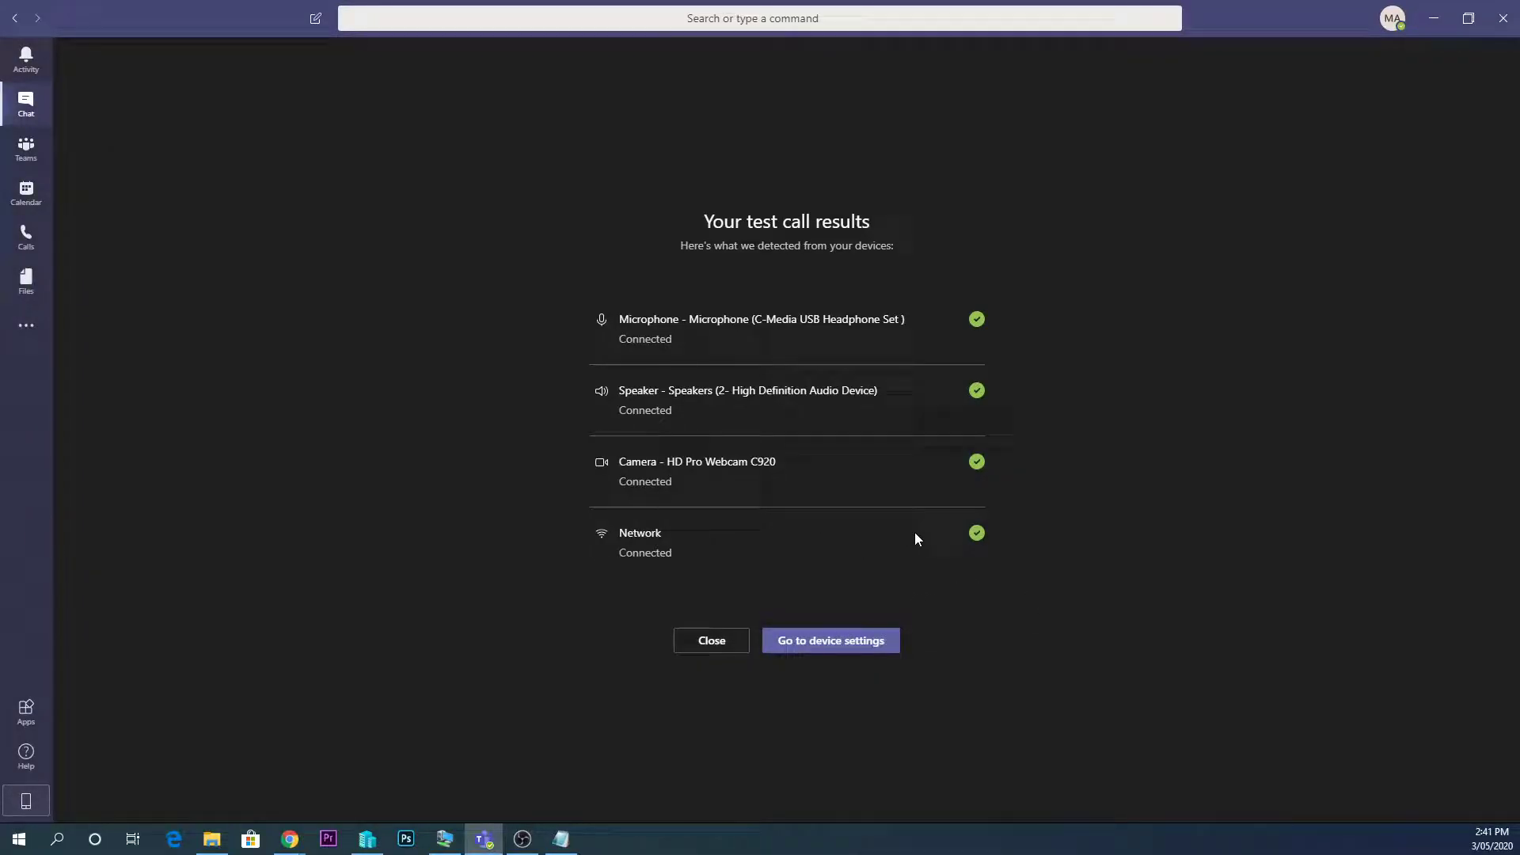
mouse_move(849, 569)
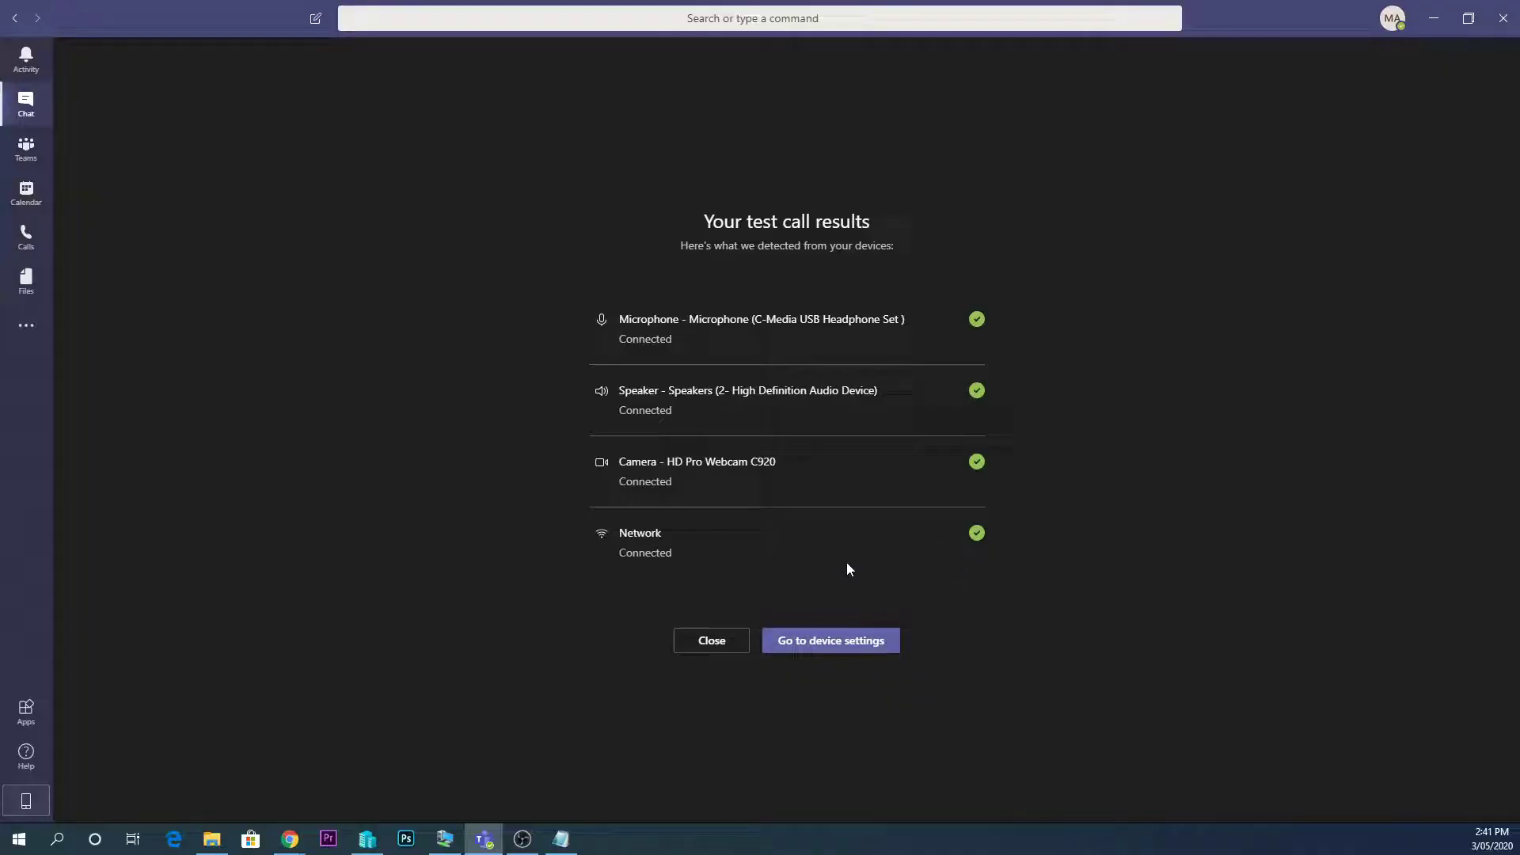
mouse_move(699, 543)
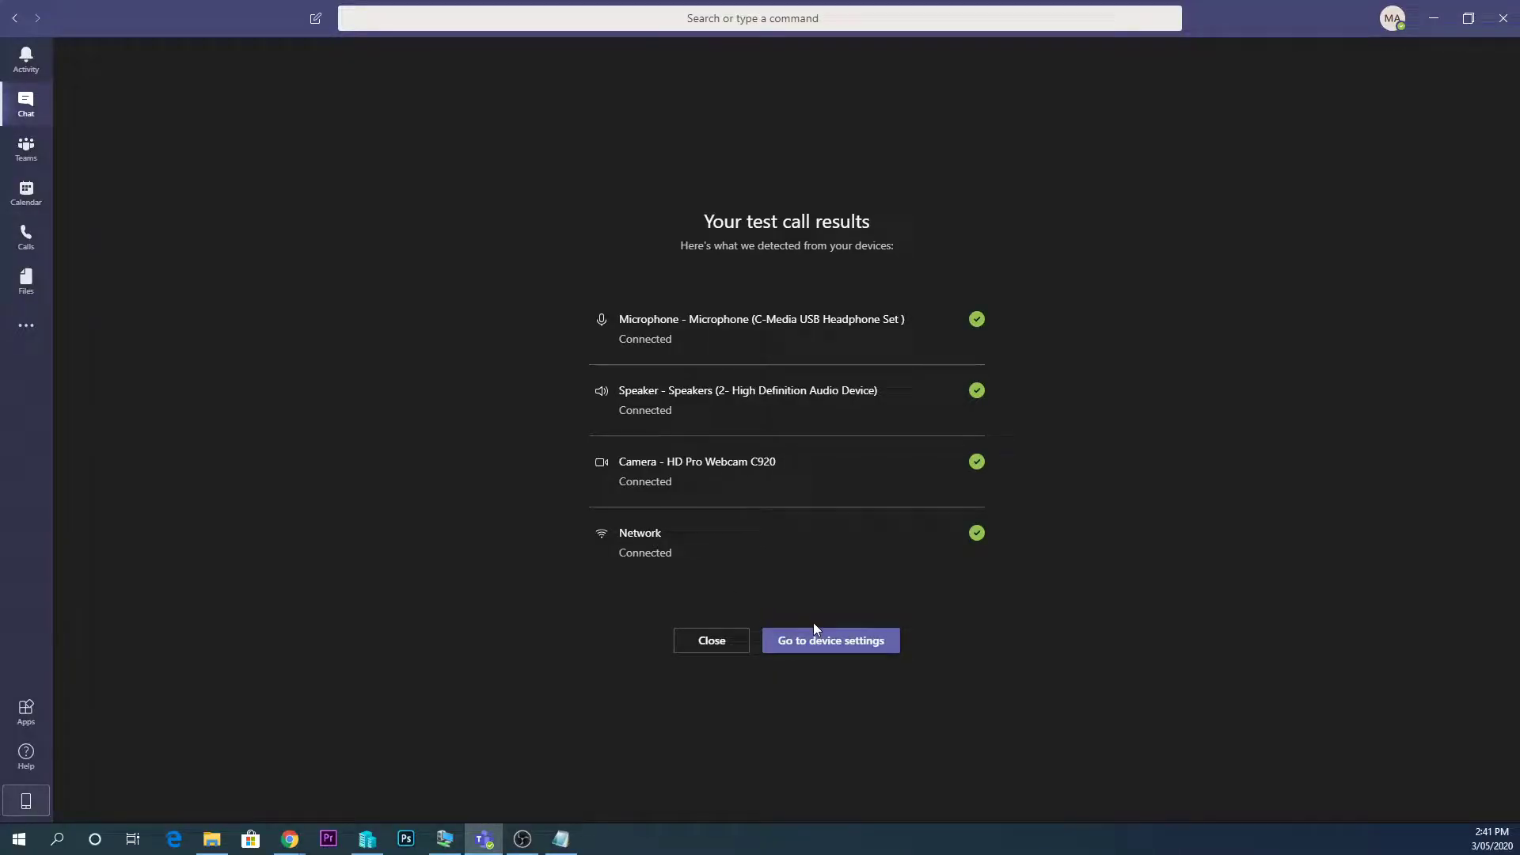
Return from the test call results to device settings with the High Definition speakers
click(829, 640)
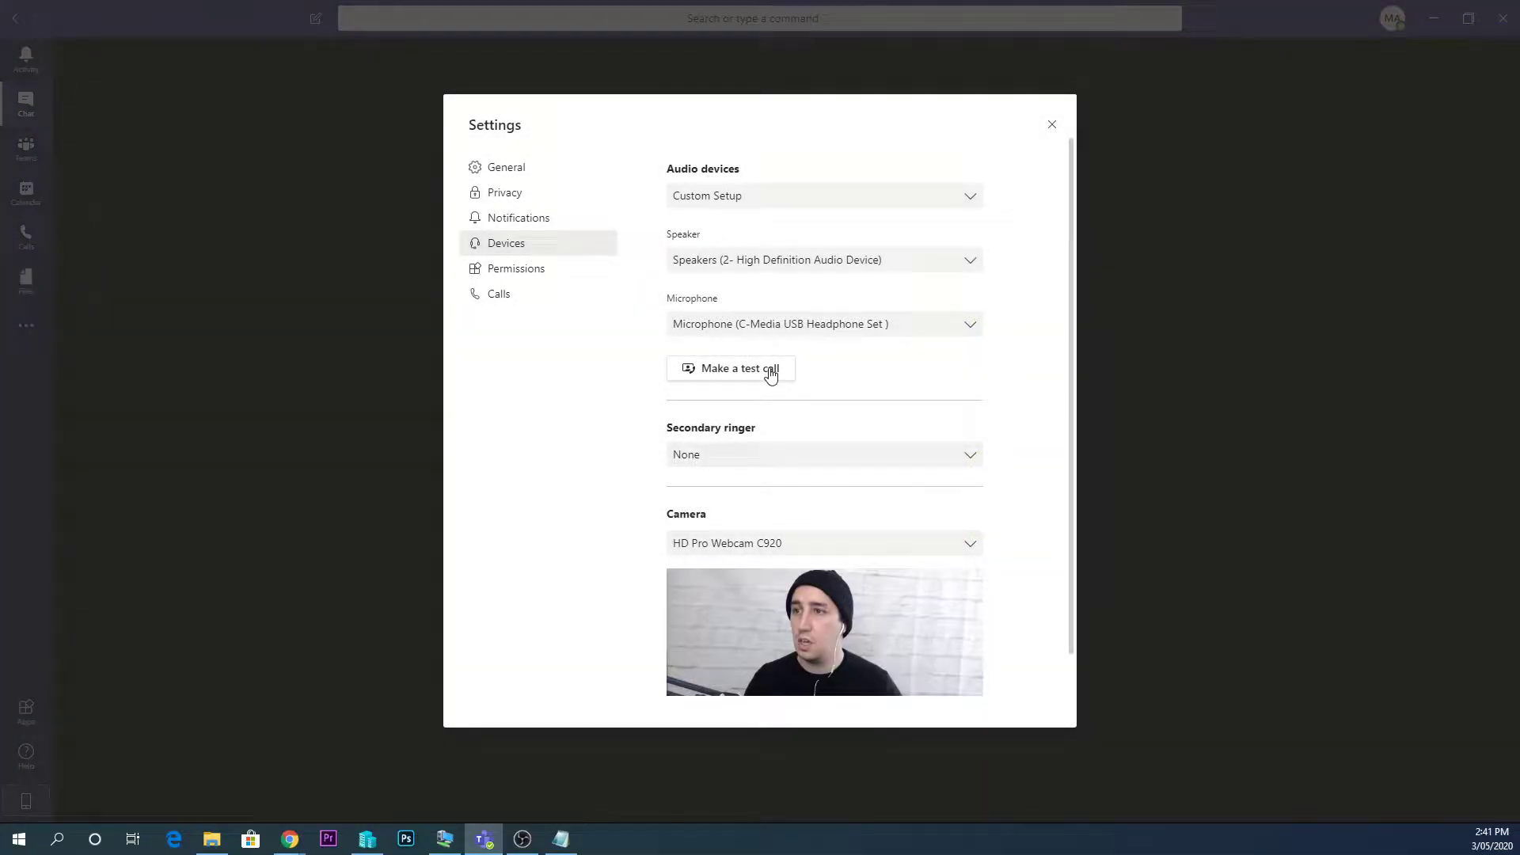
mouse_move(820, 324)
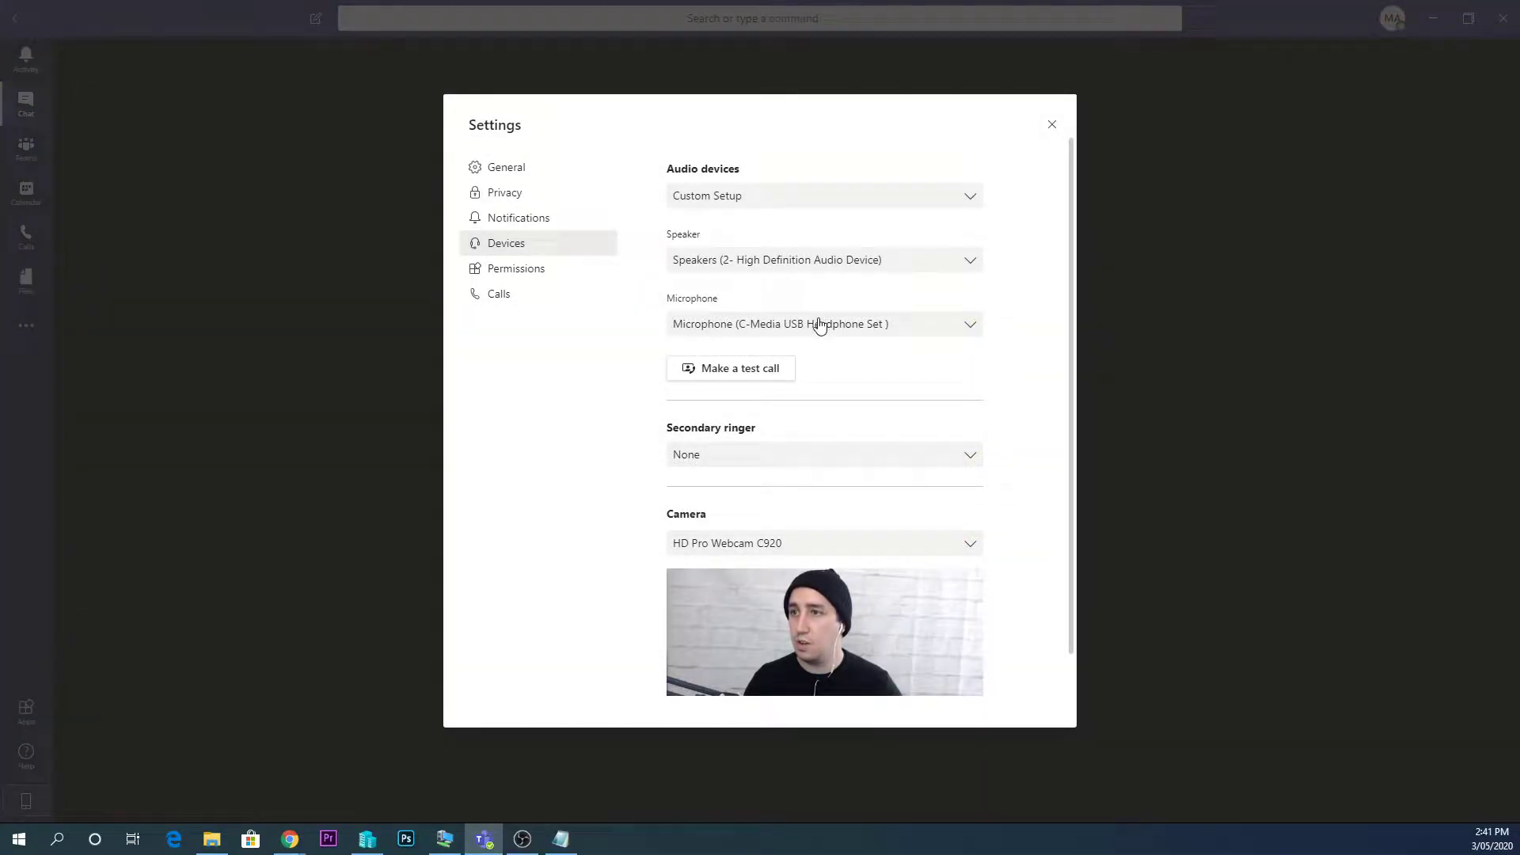
mouse_move(841, 532)
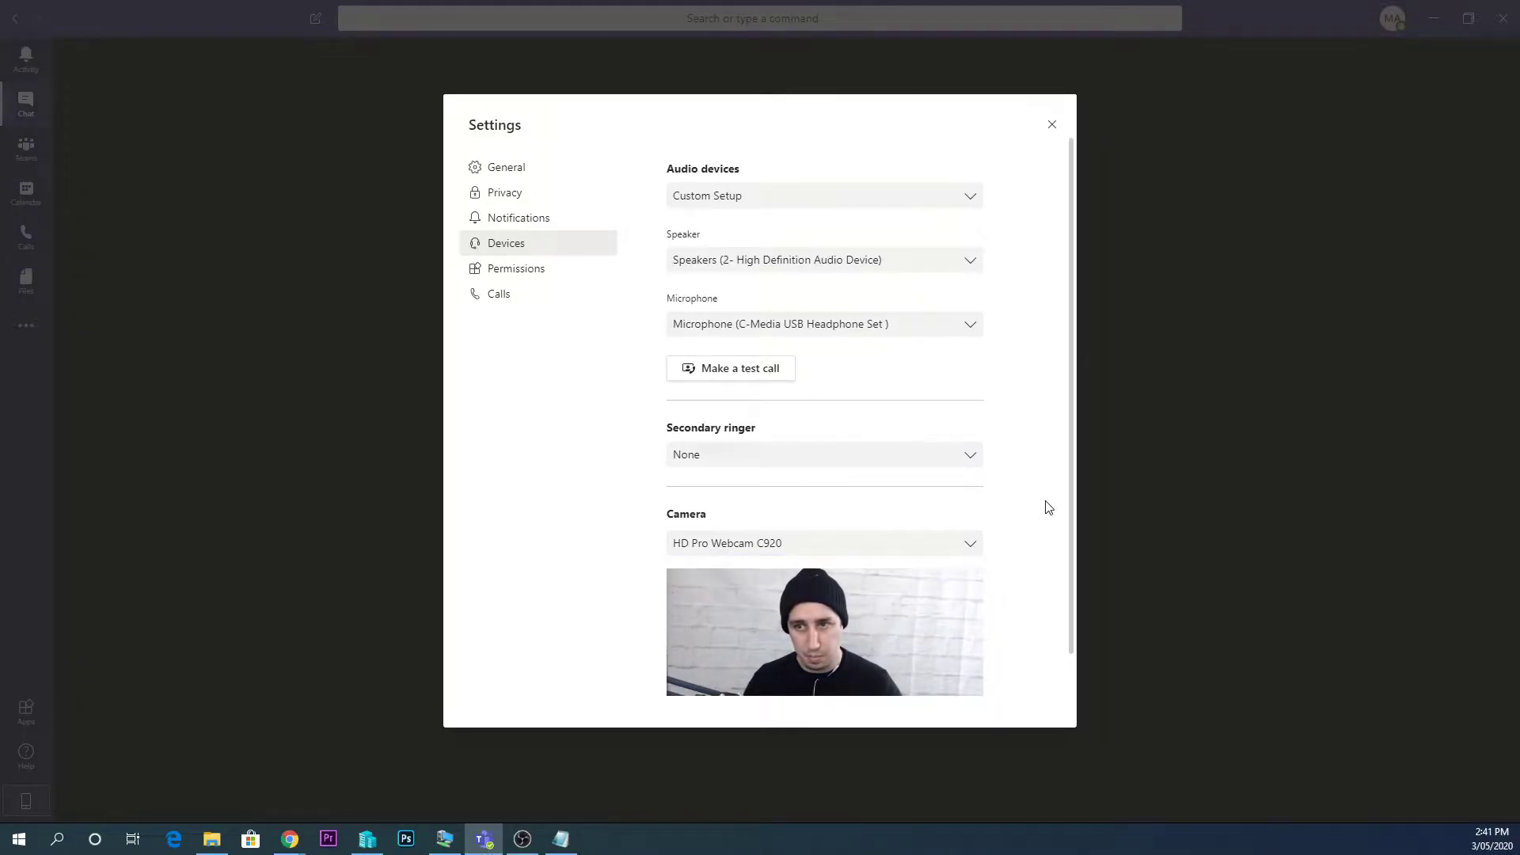
mouse_move(1027, 521)
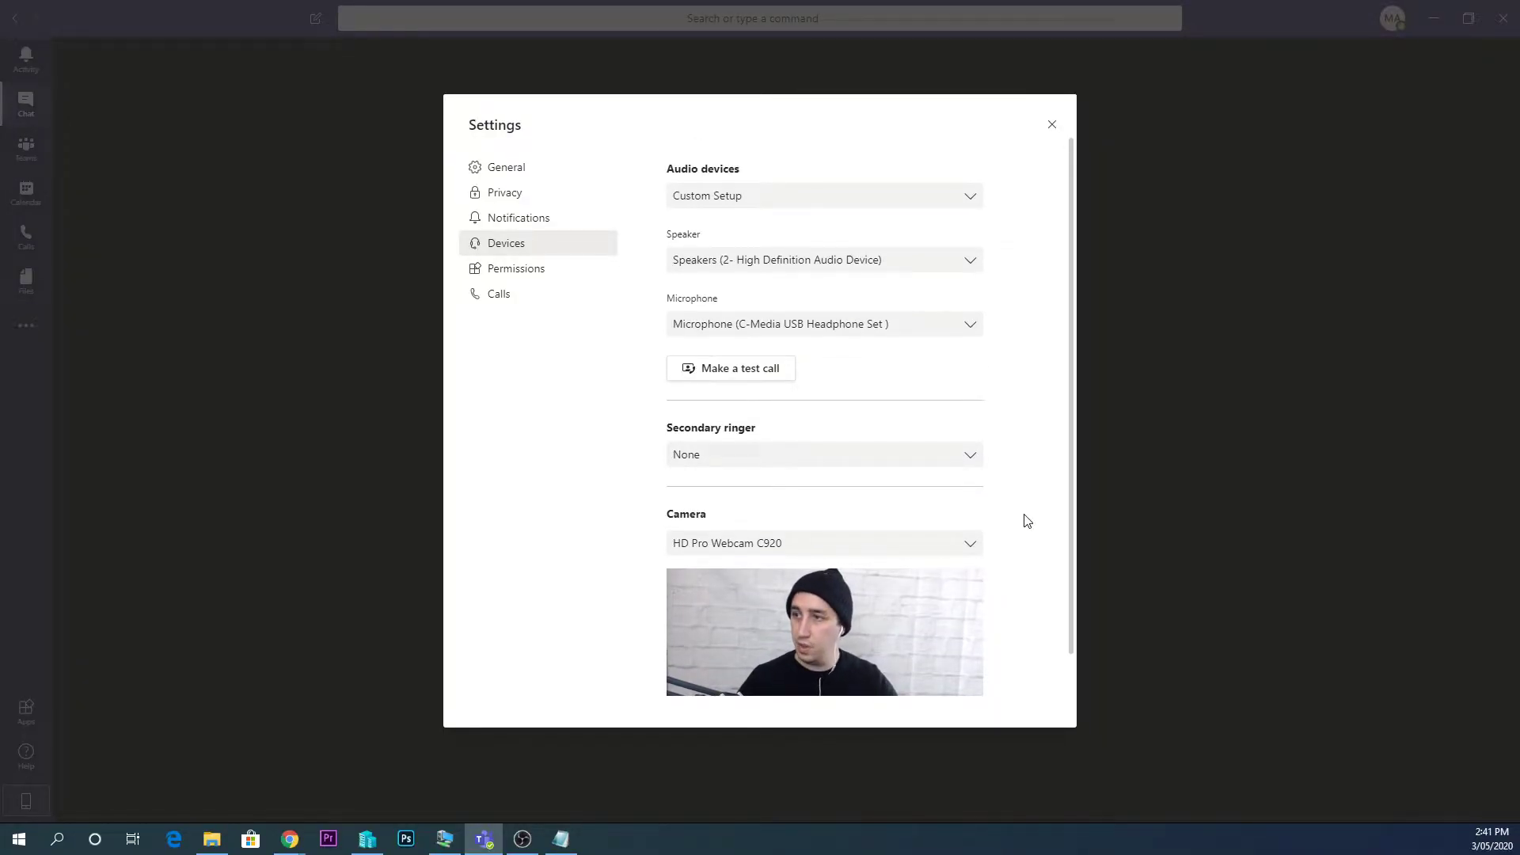